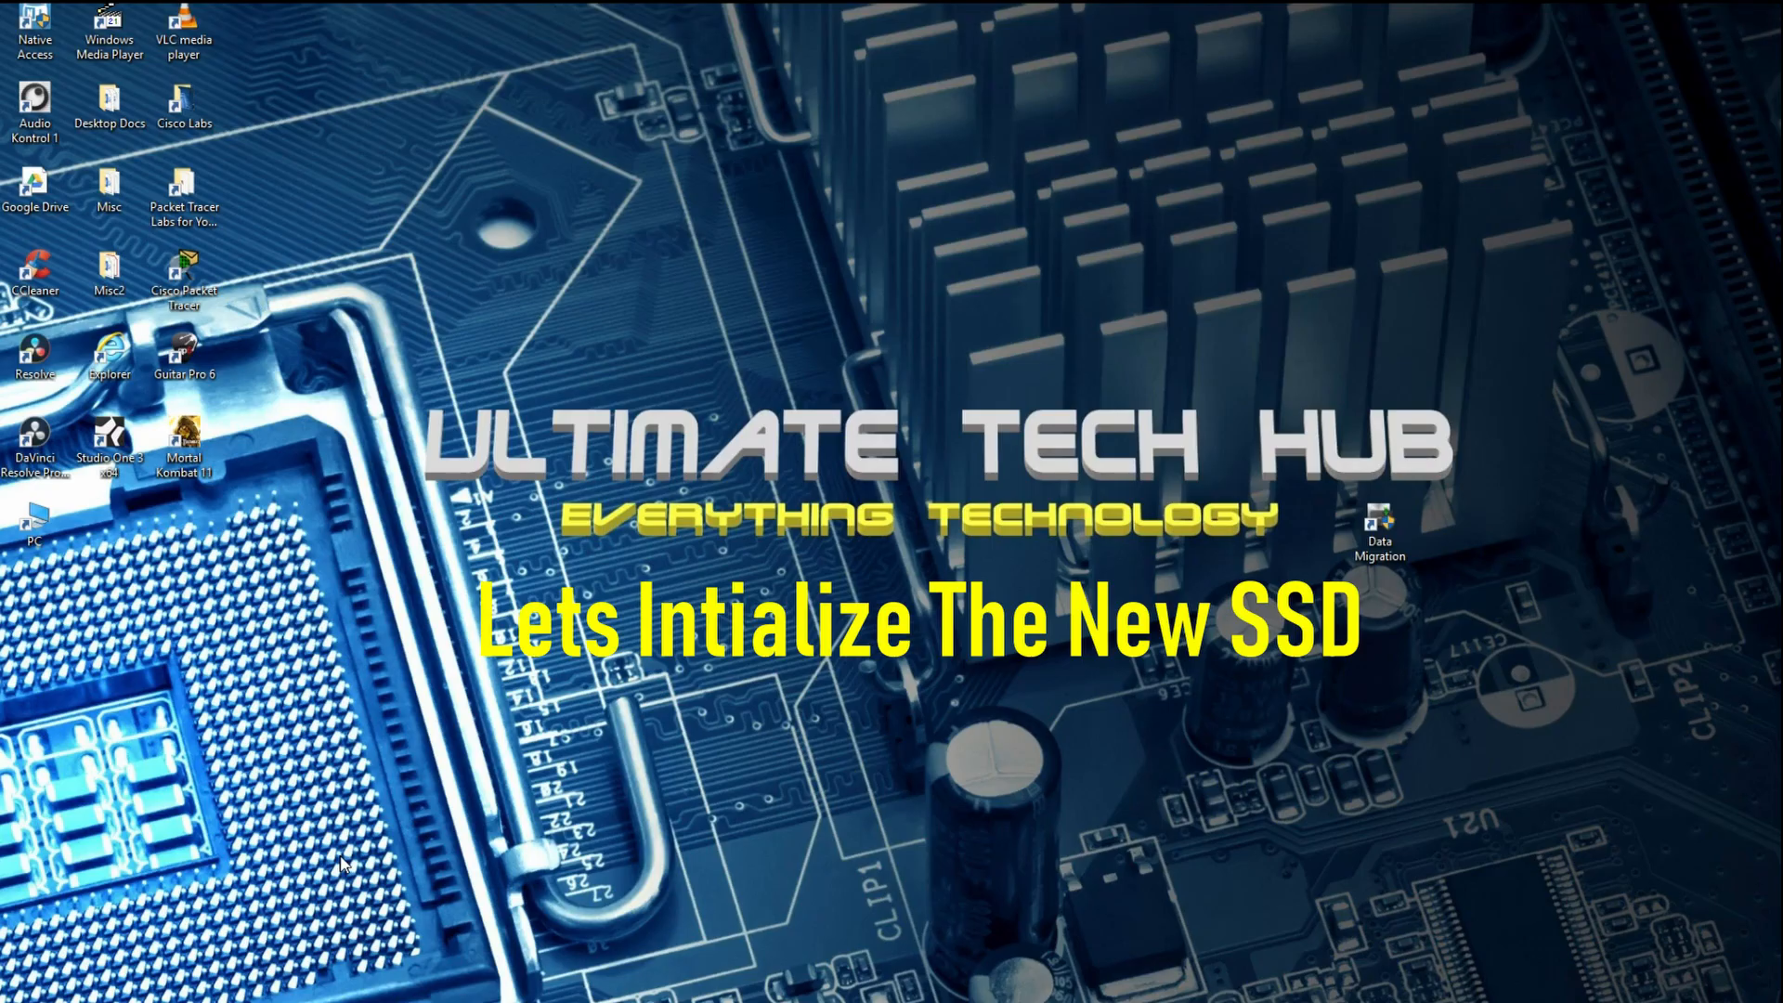
Step: Launch Disk Management by running diskmgmt.msc from the Run dialog
key(Win+r)
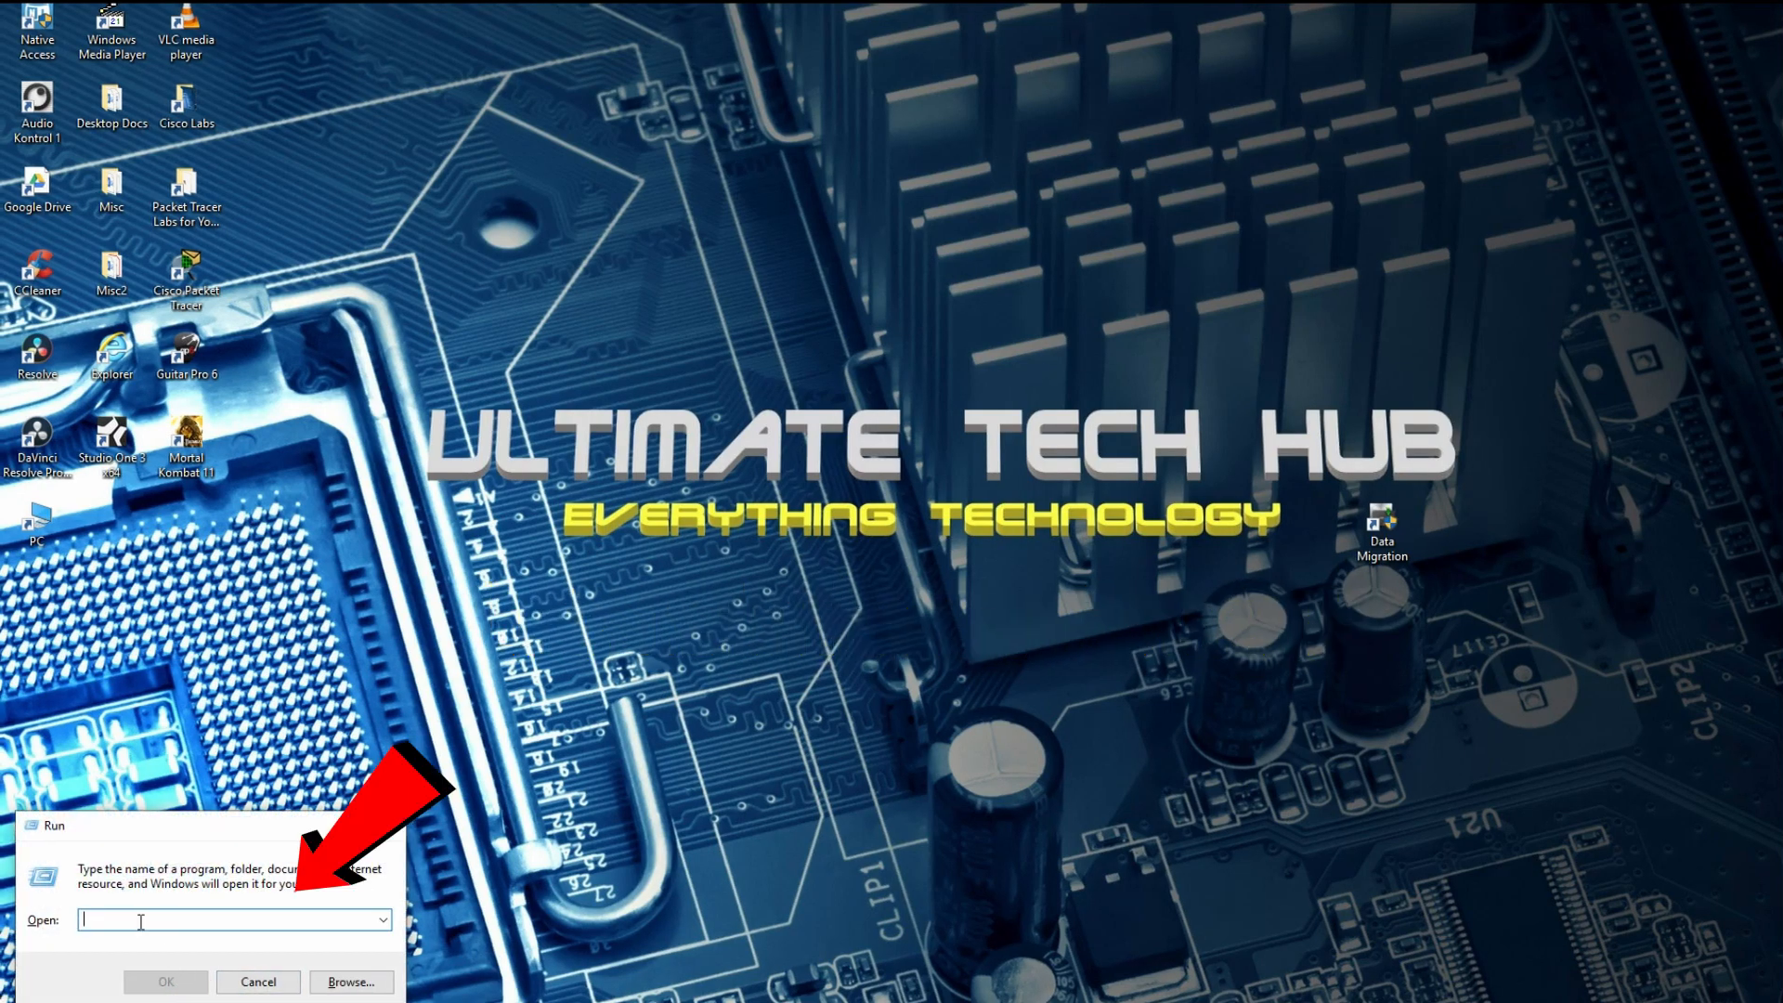
text(diskm)
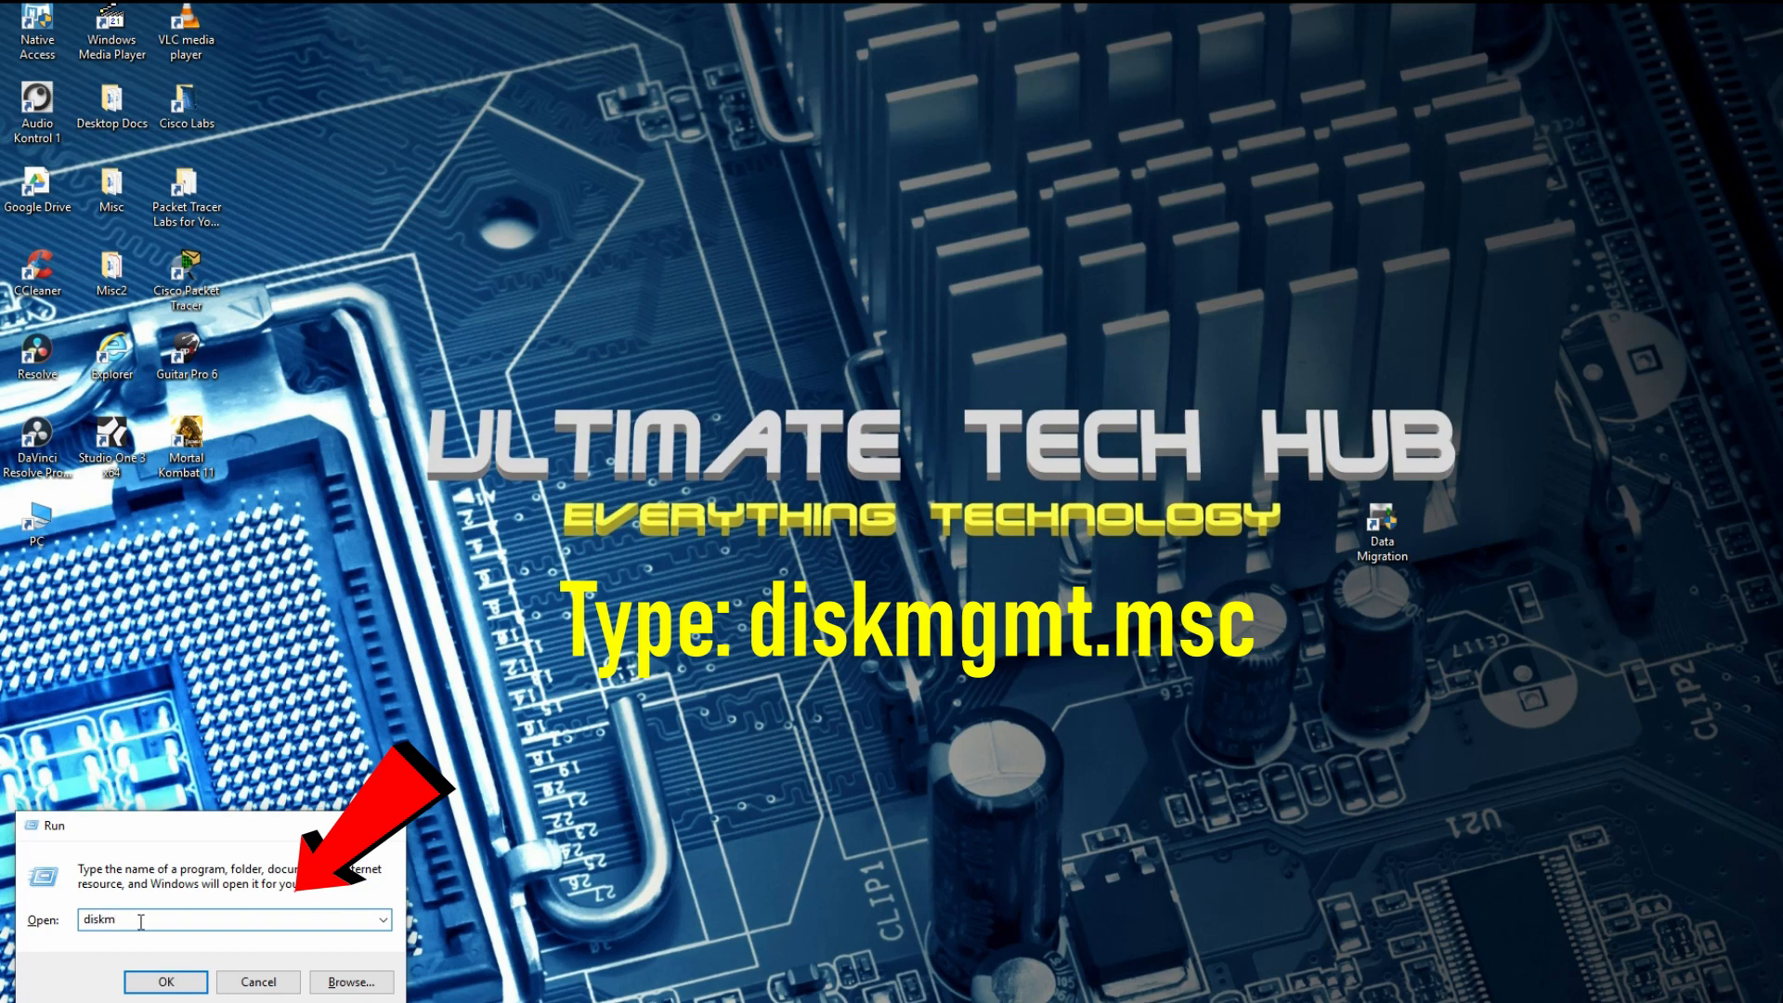
text(gmt)
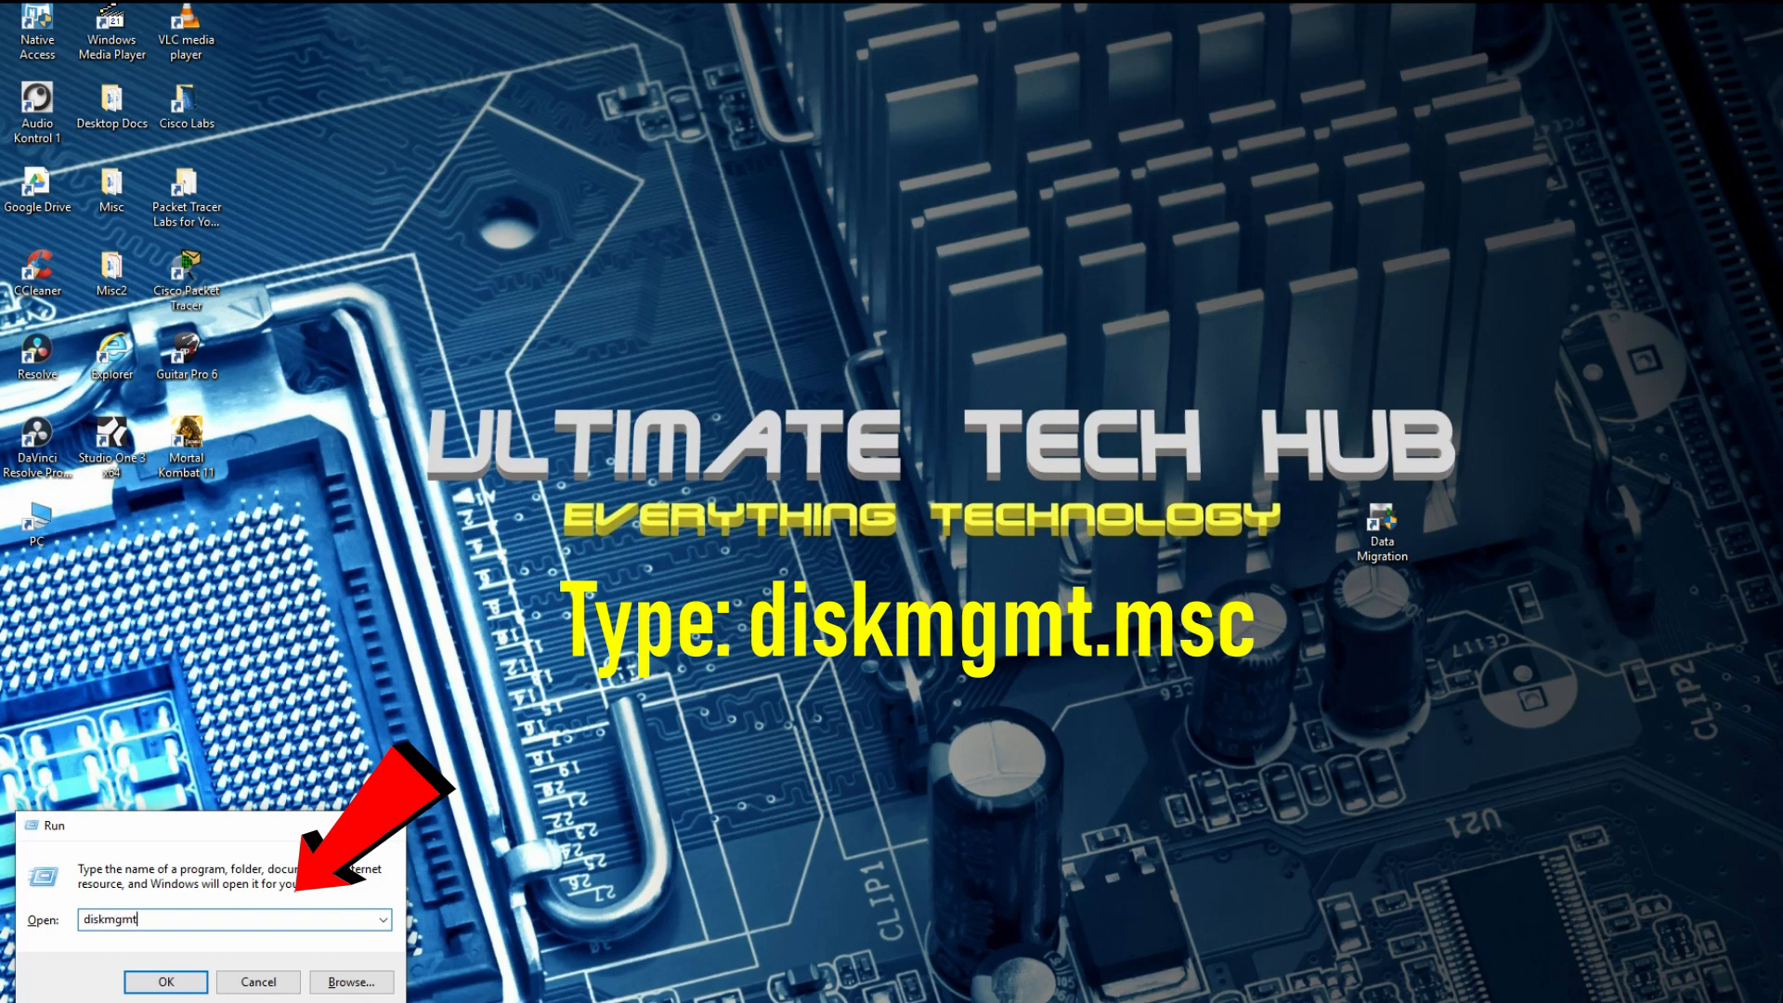
text(.msc)
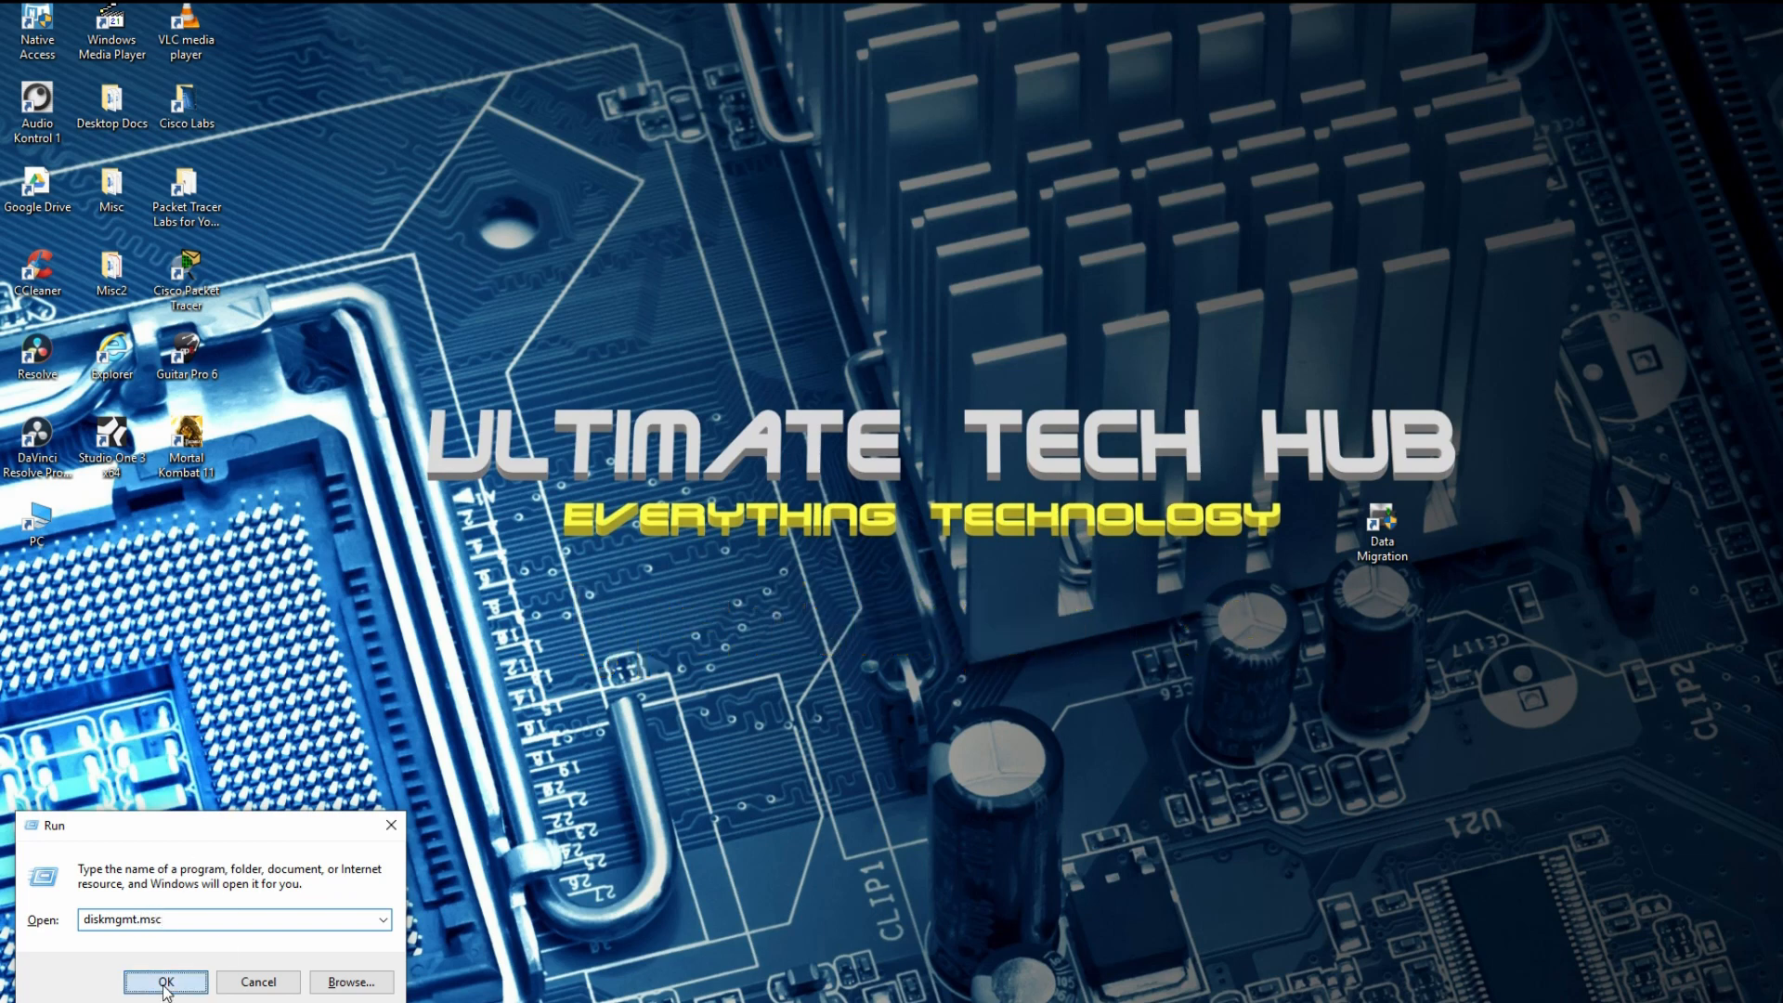
click(165, 981)
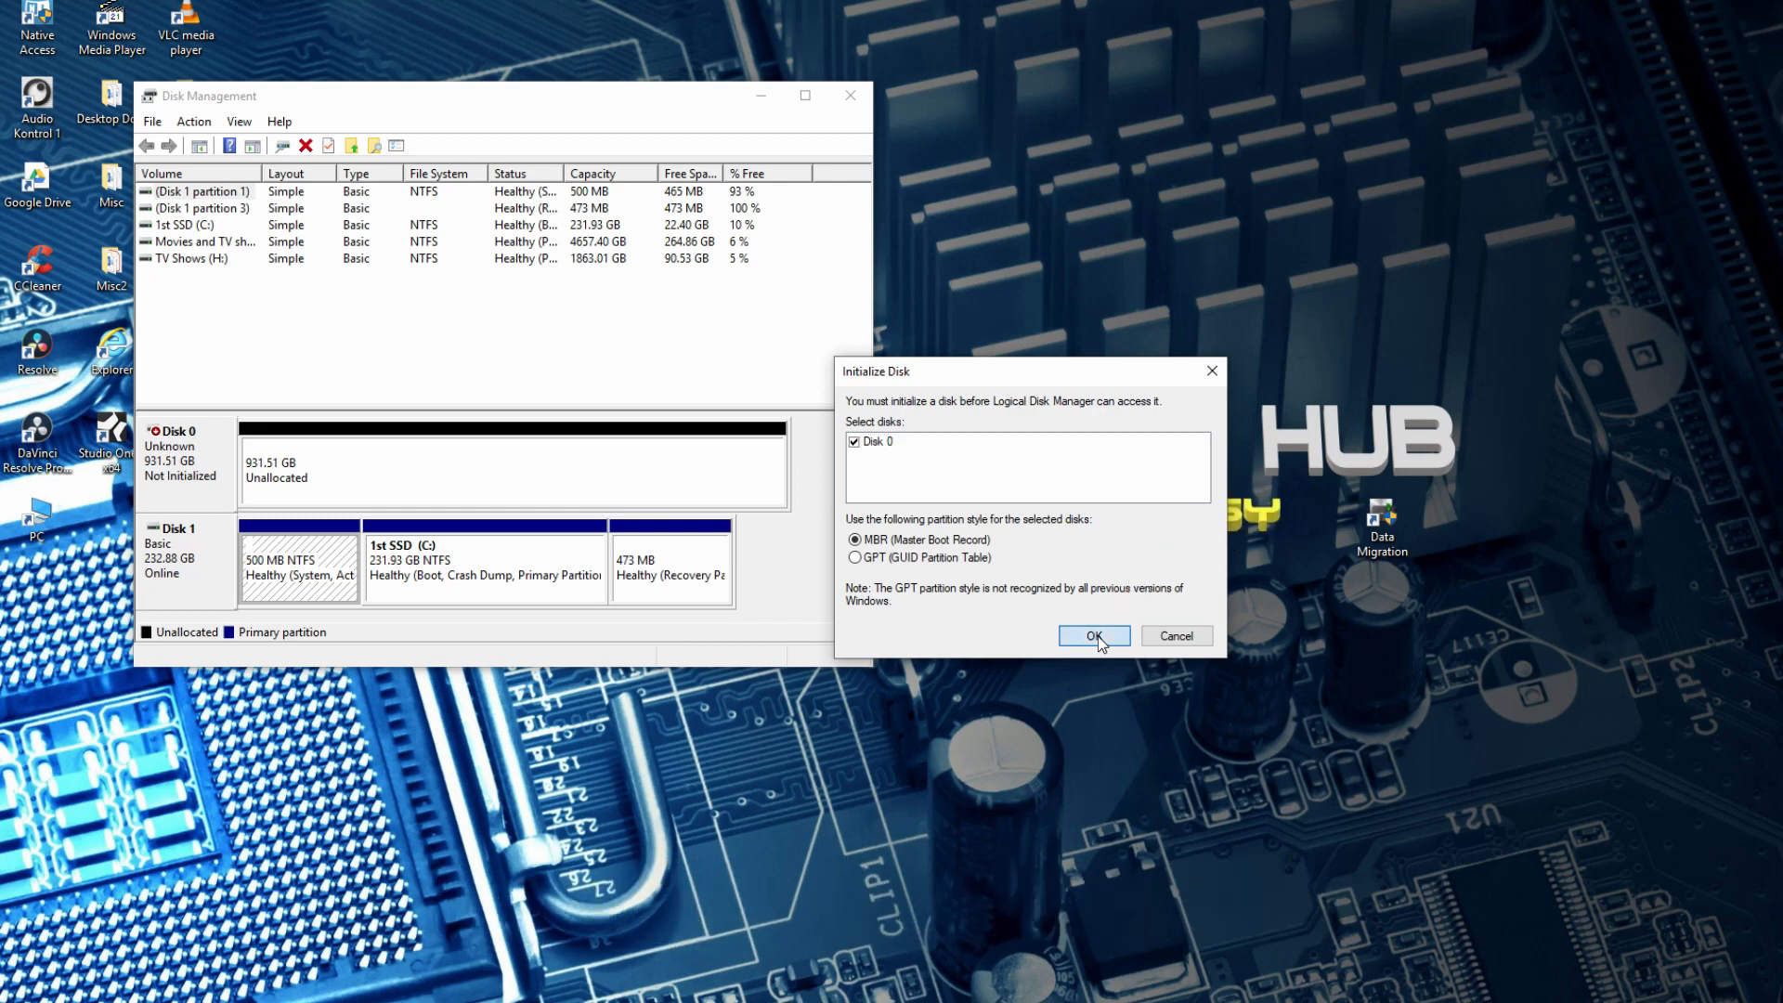
Step: Initialize Disk 0 with MBR partitioning and begin a new simple volume on its unallocated space
click(1092, 635)
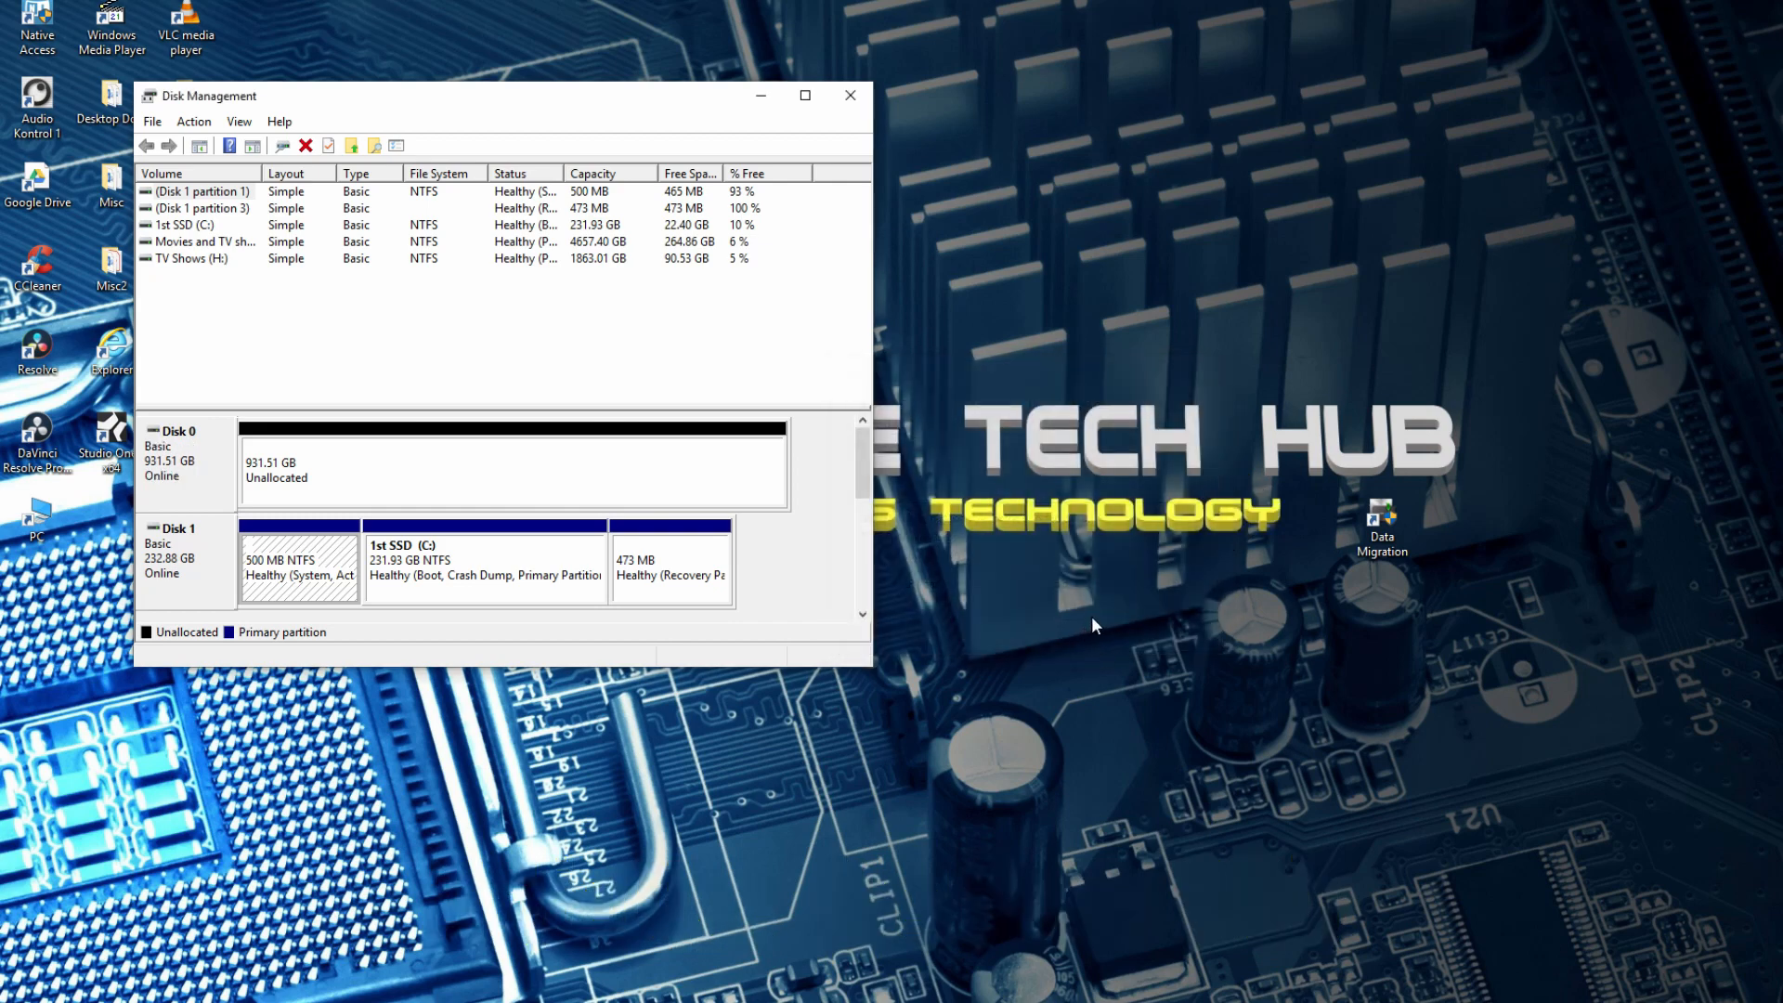
click(804, 95)
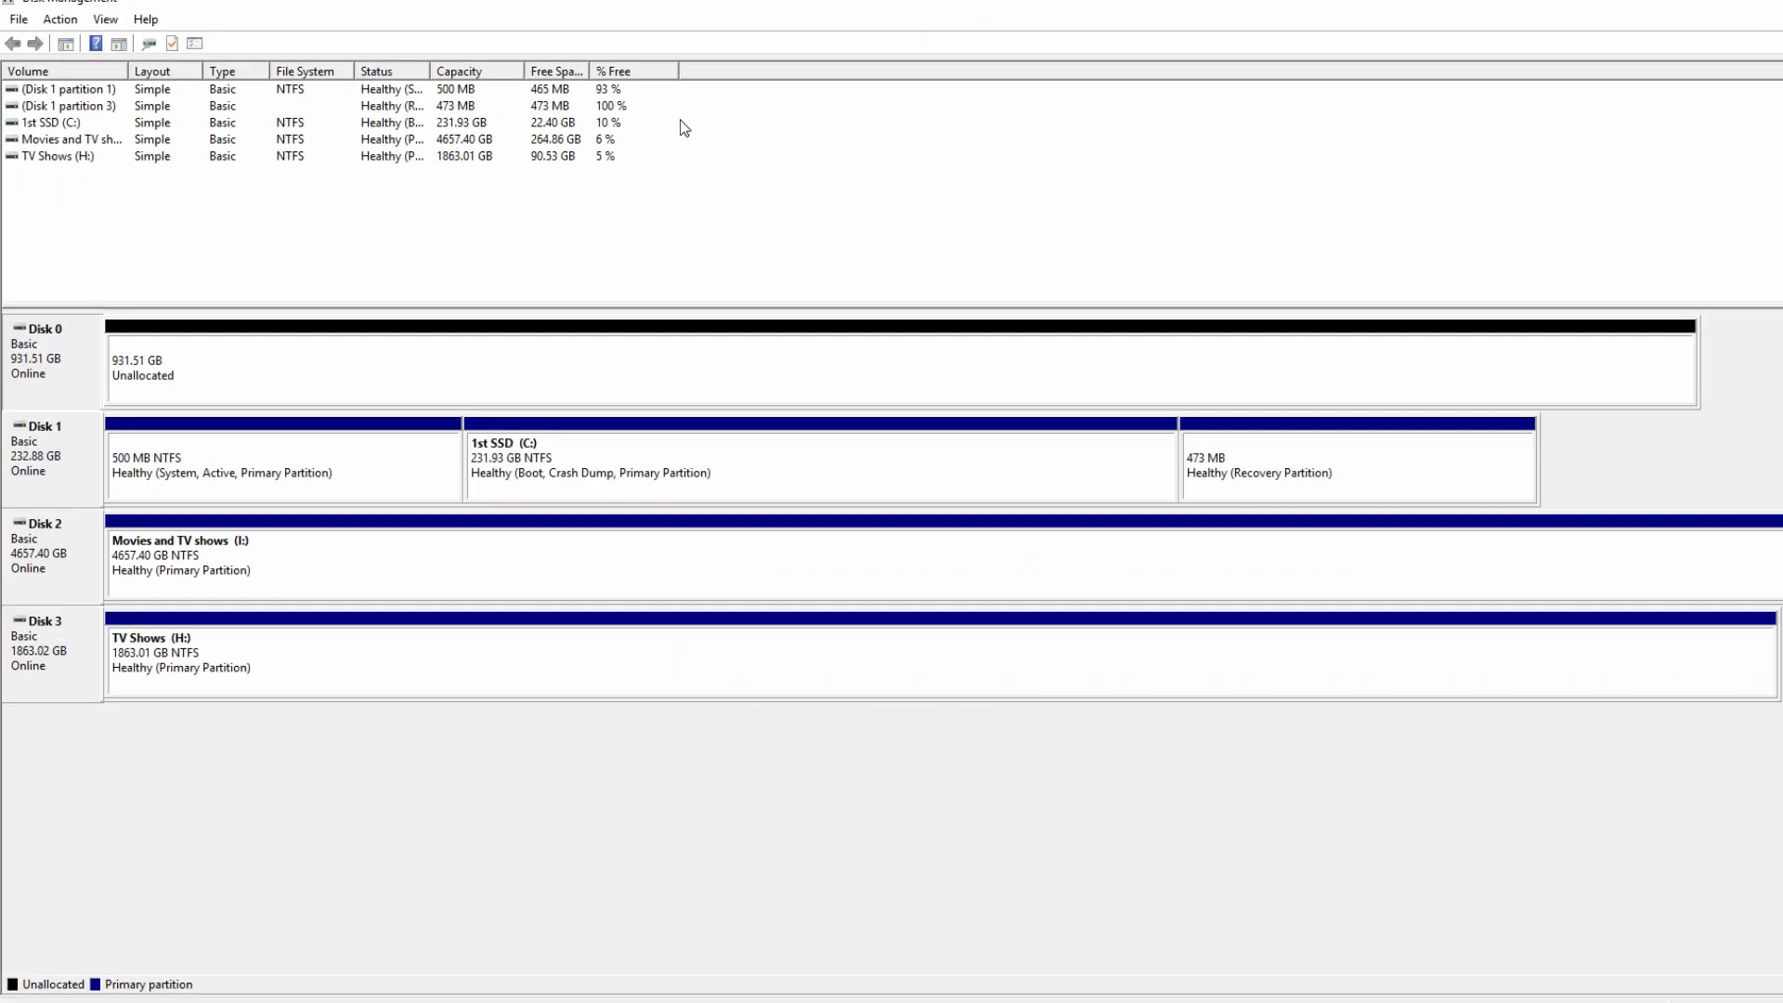
click(455, 364)
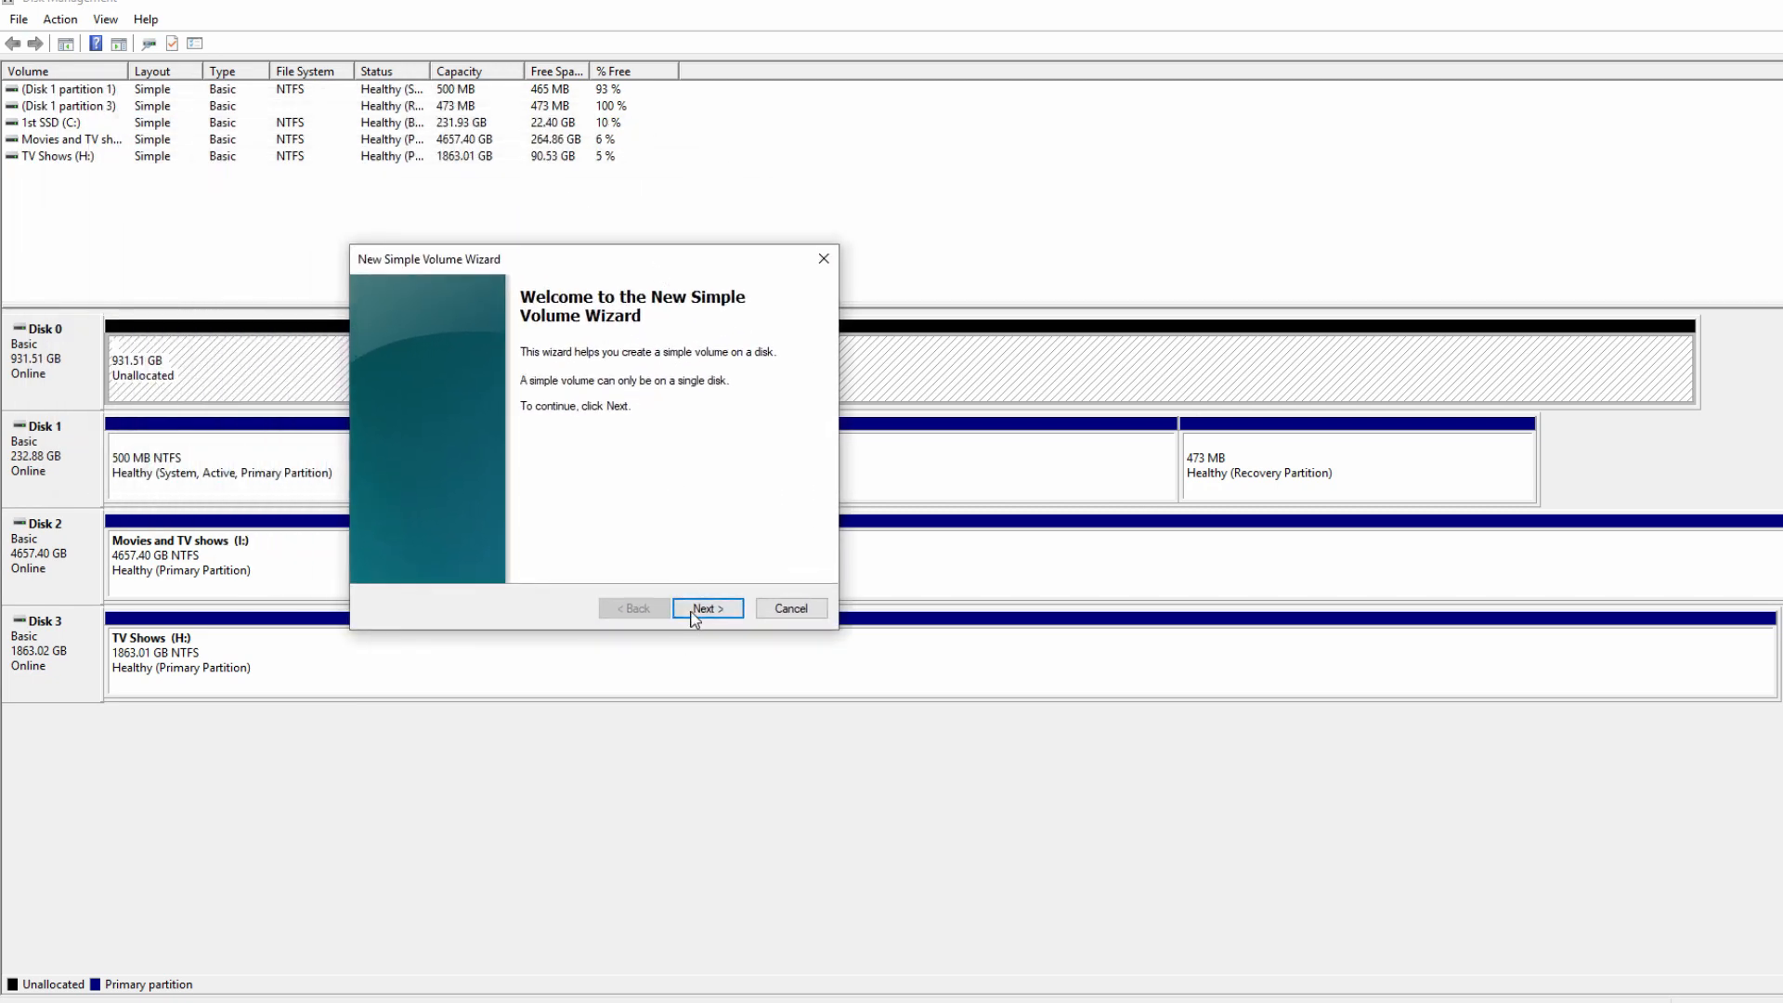
Step: Create a 953867 MB NTFS quick-formatted simple volume as drive D labelled New Volume
click(705, 609)
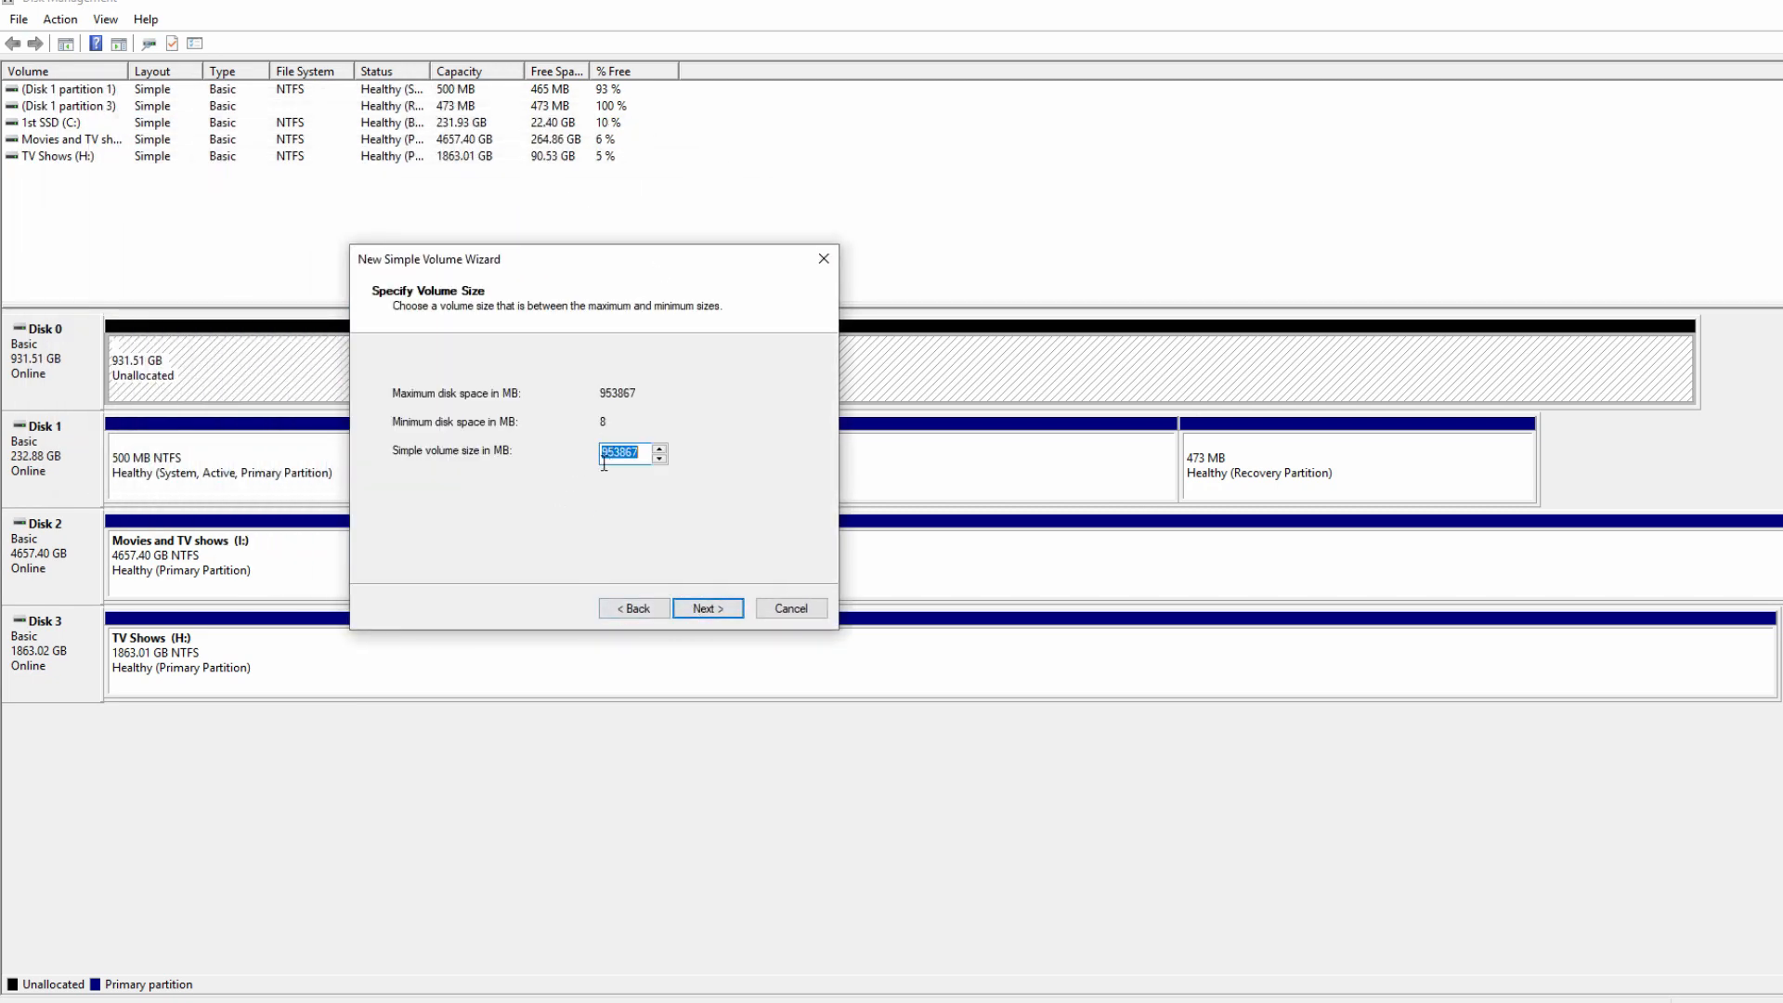
click(706, 607)
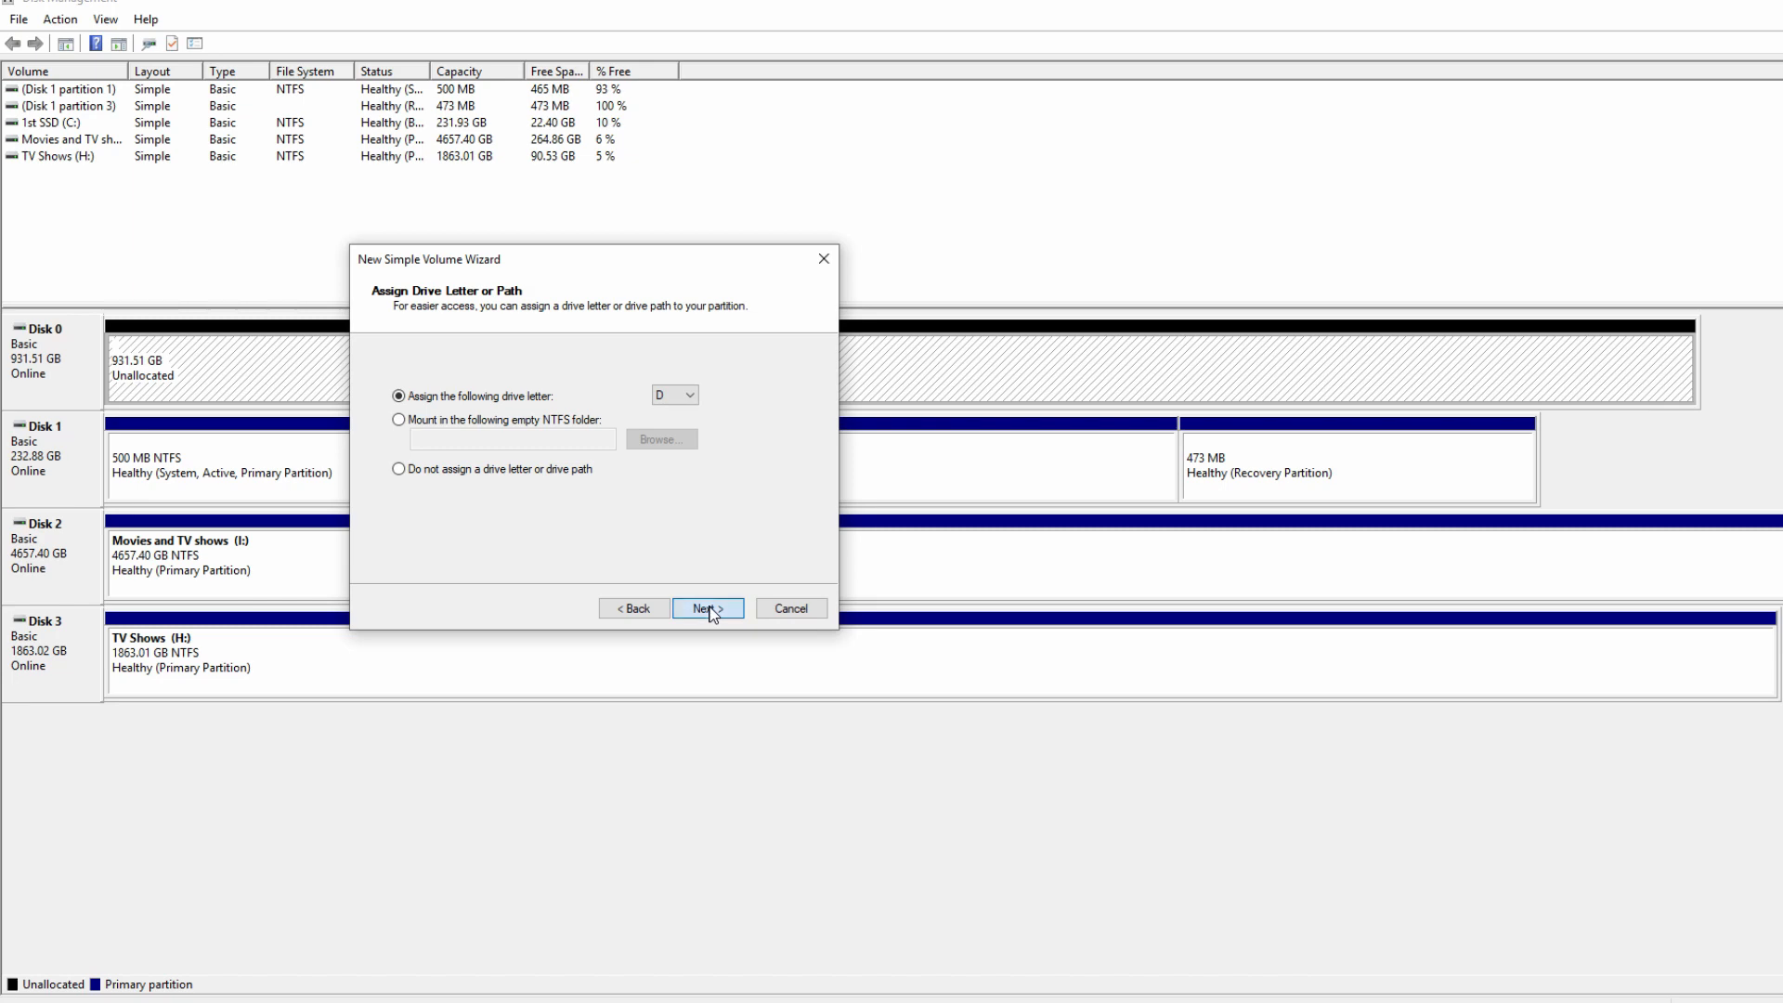
click(706, 607)
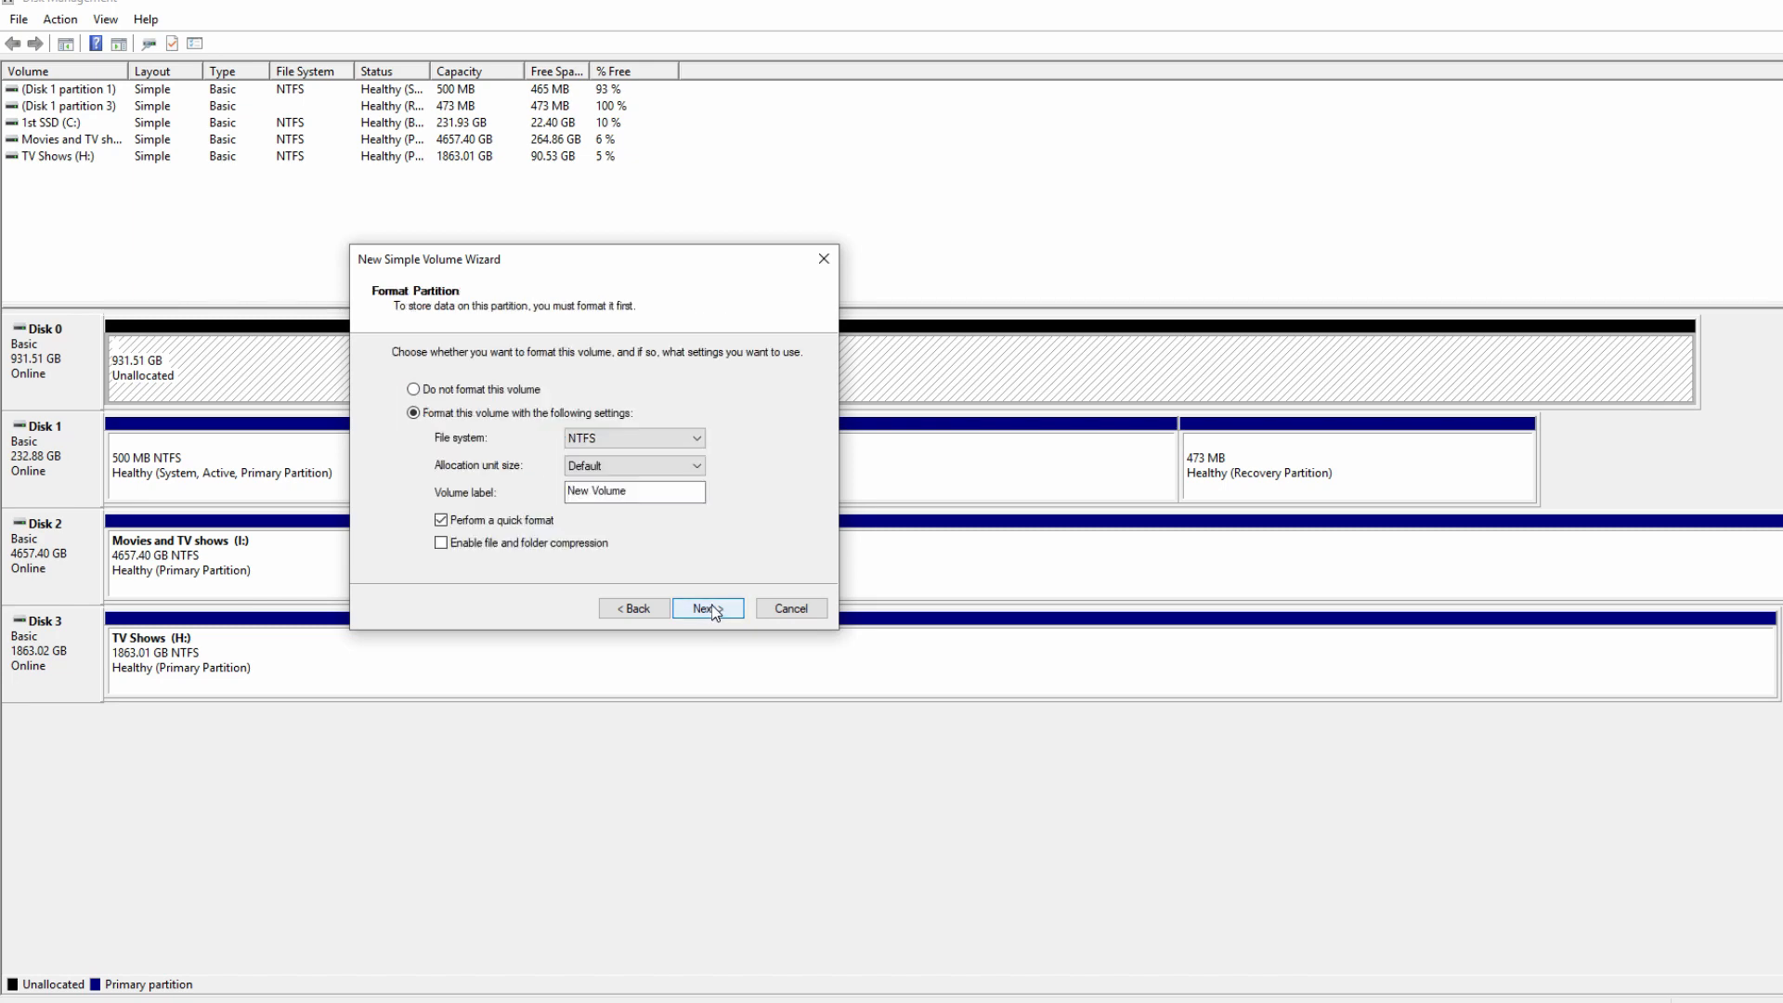
click(702, 609)
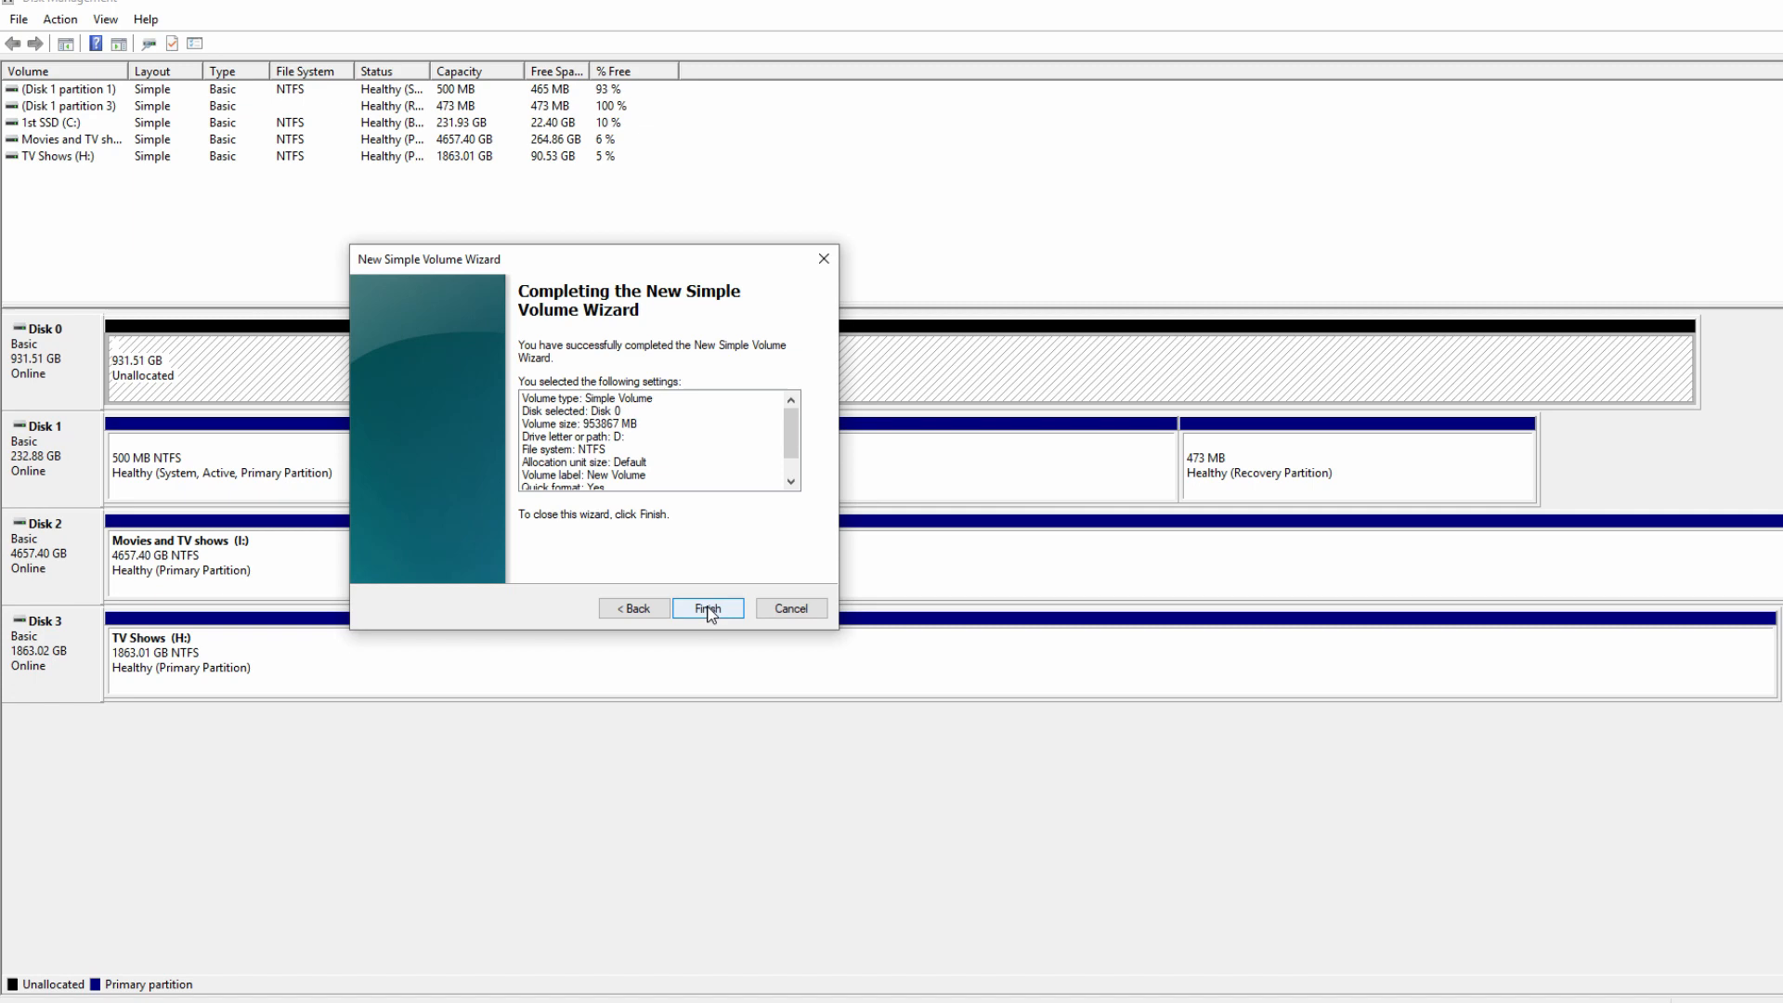
click(706, 608)
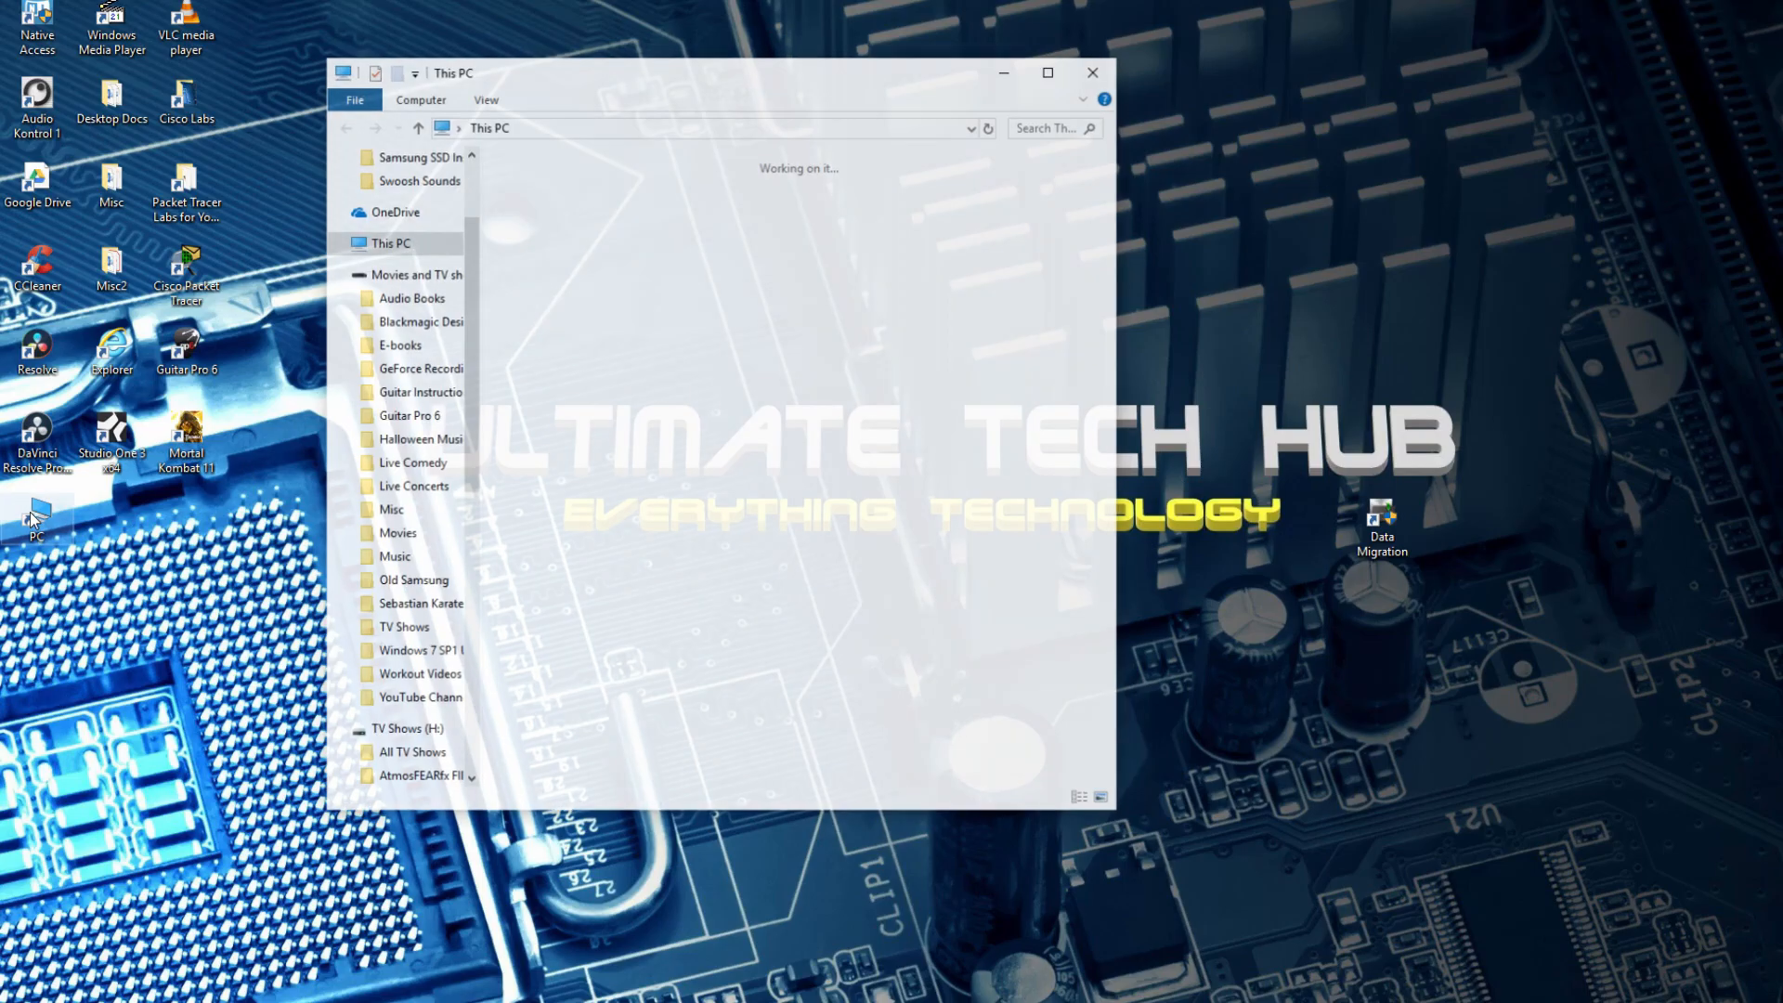
mouse_move(842, 438)
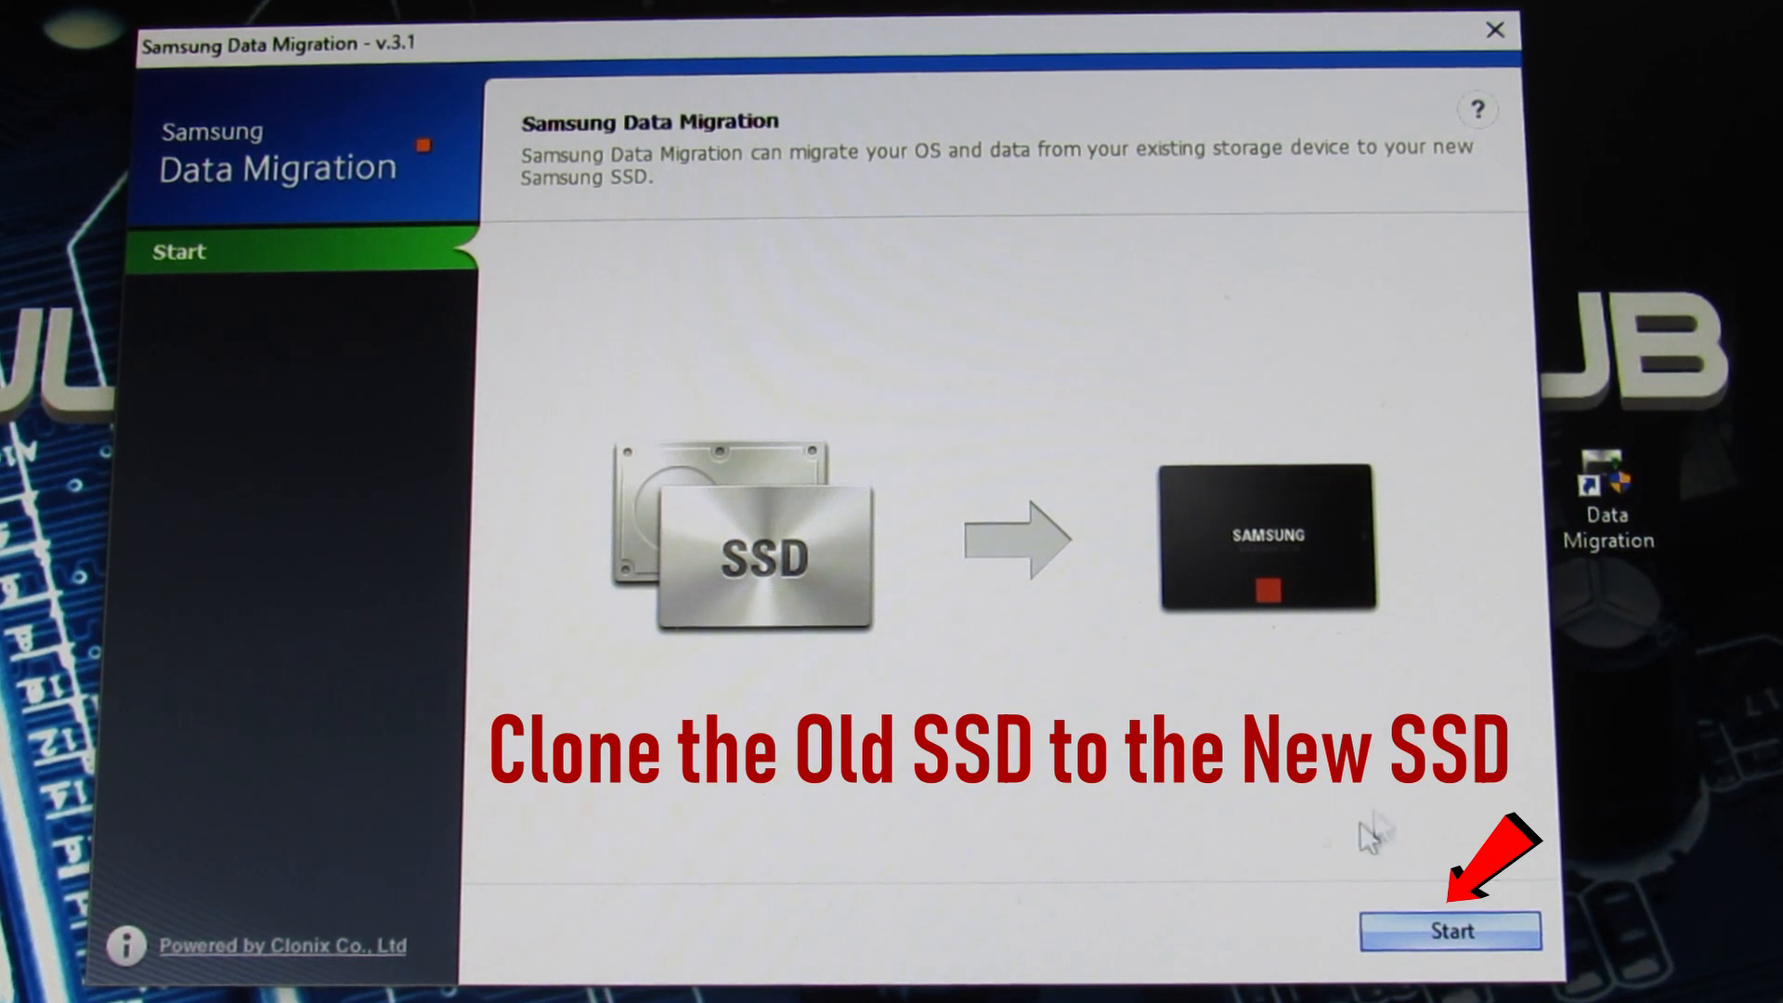
Step: Clone Source Disk 1 (SSD 840) onto Target Disk 0 (860 EVO), confirming the target wipe
click(1449, 931)
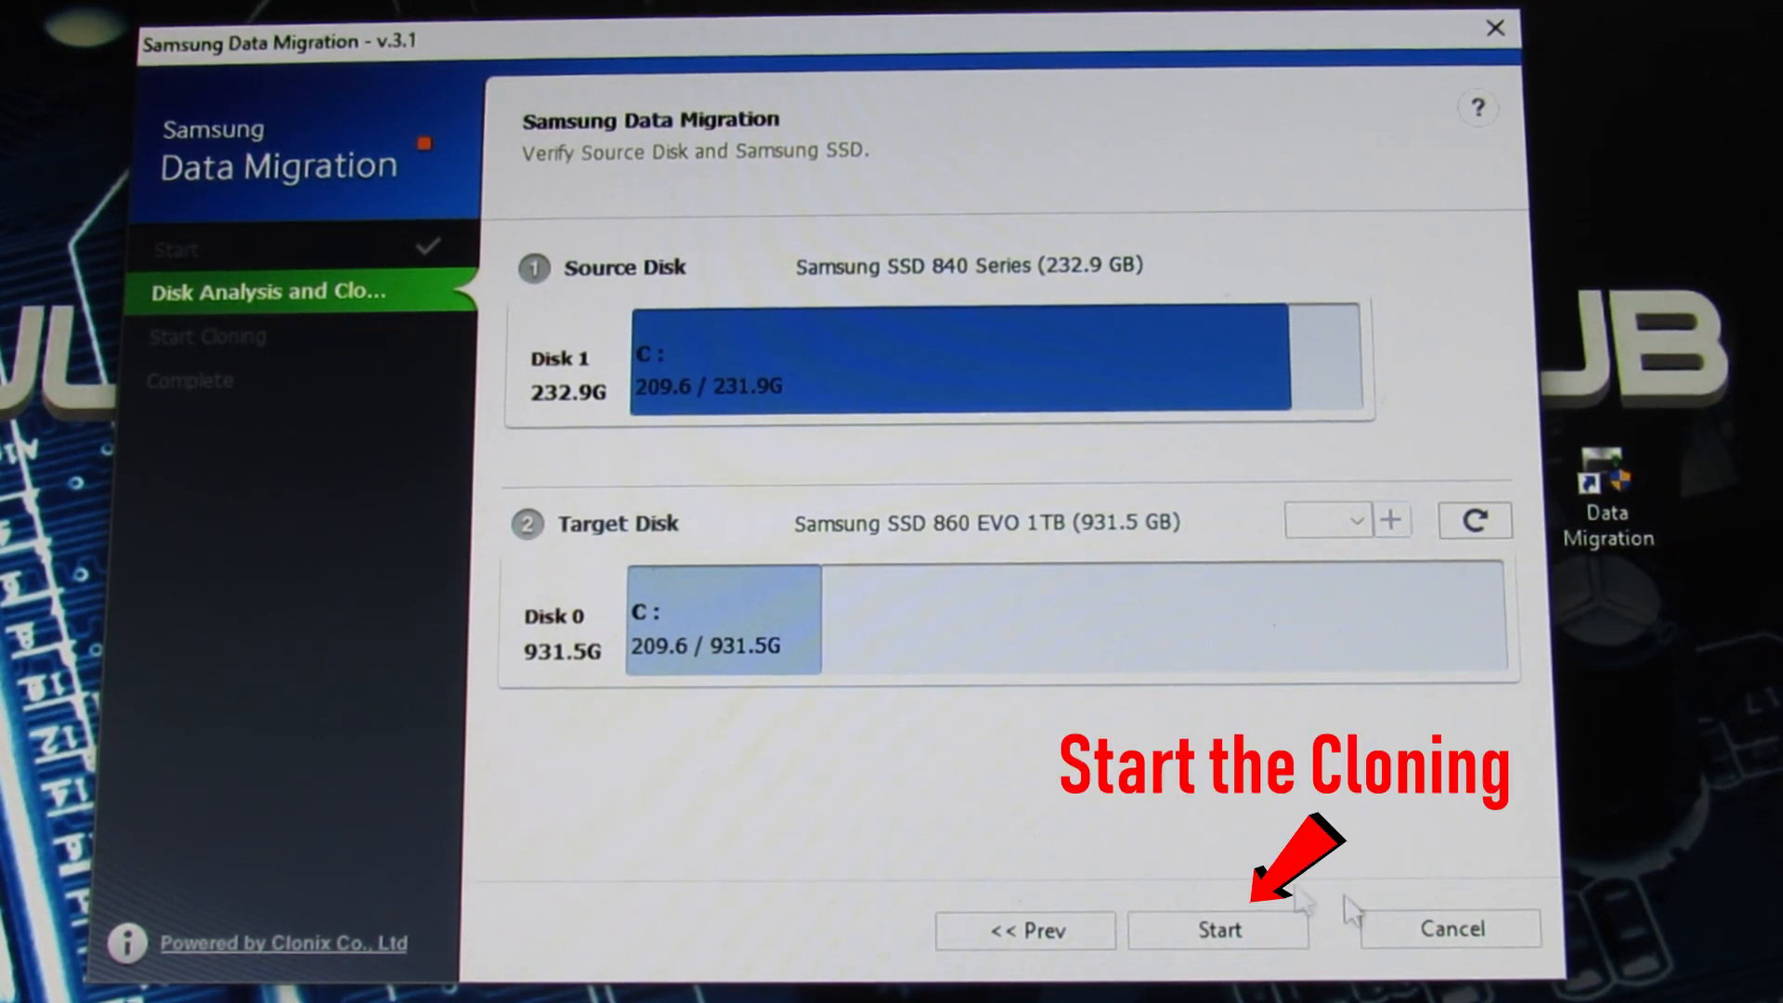
click(1218, 928)
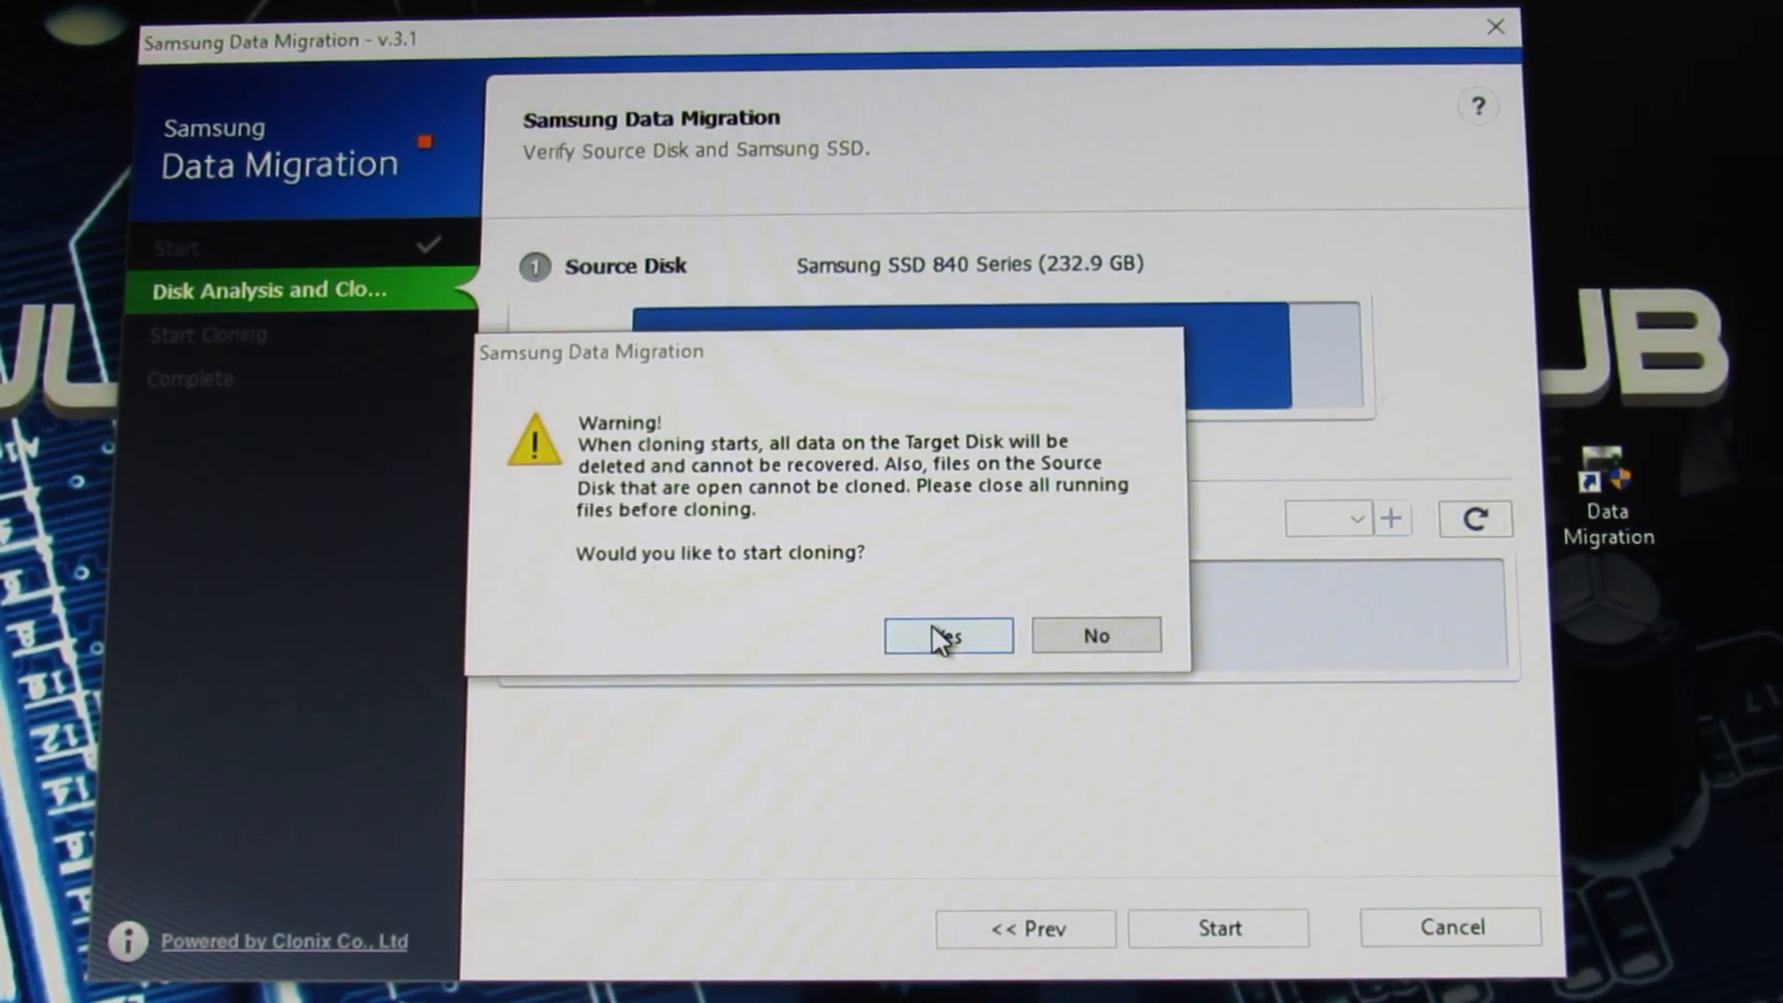
click(947, 636)
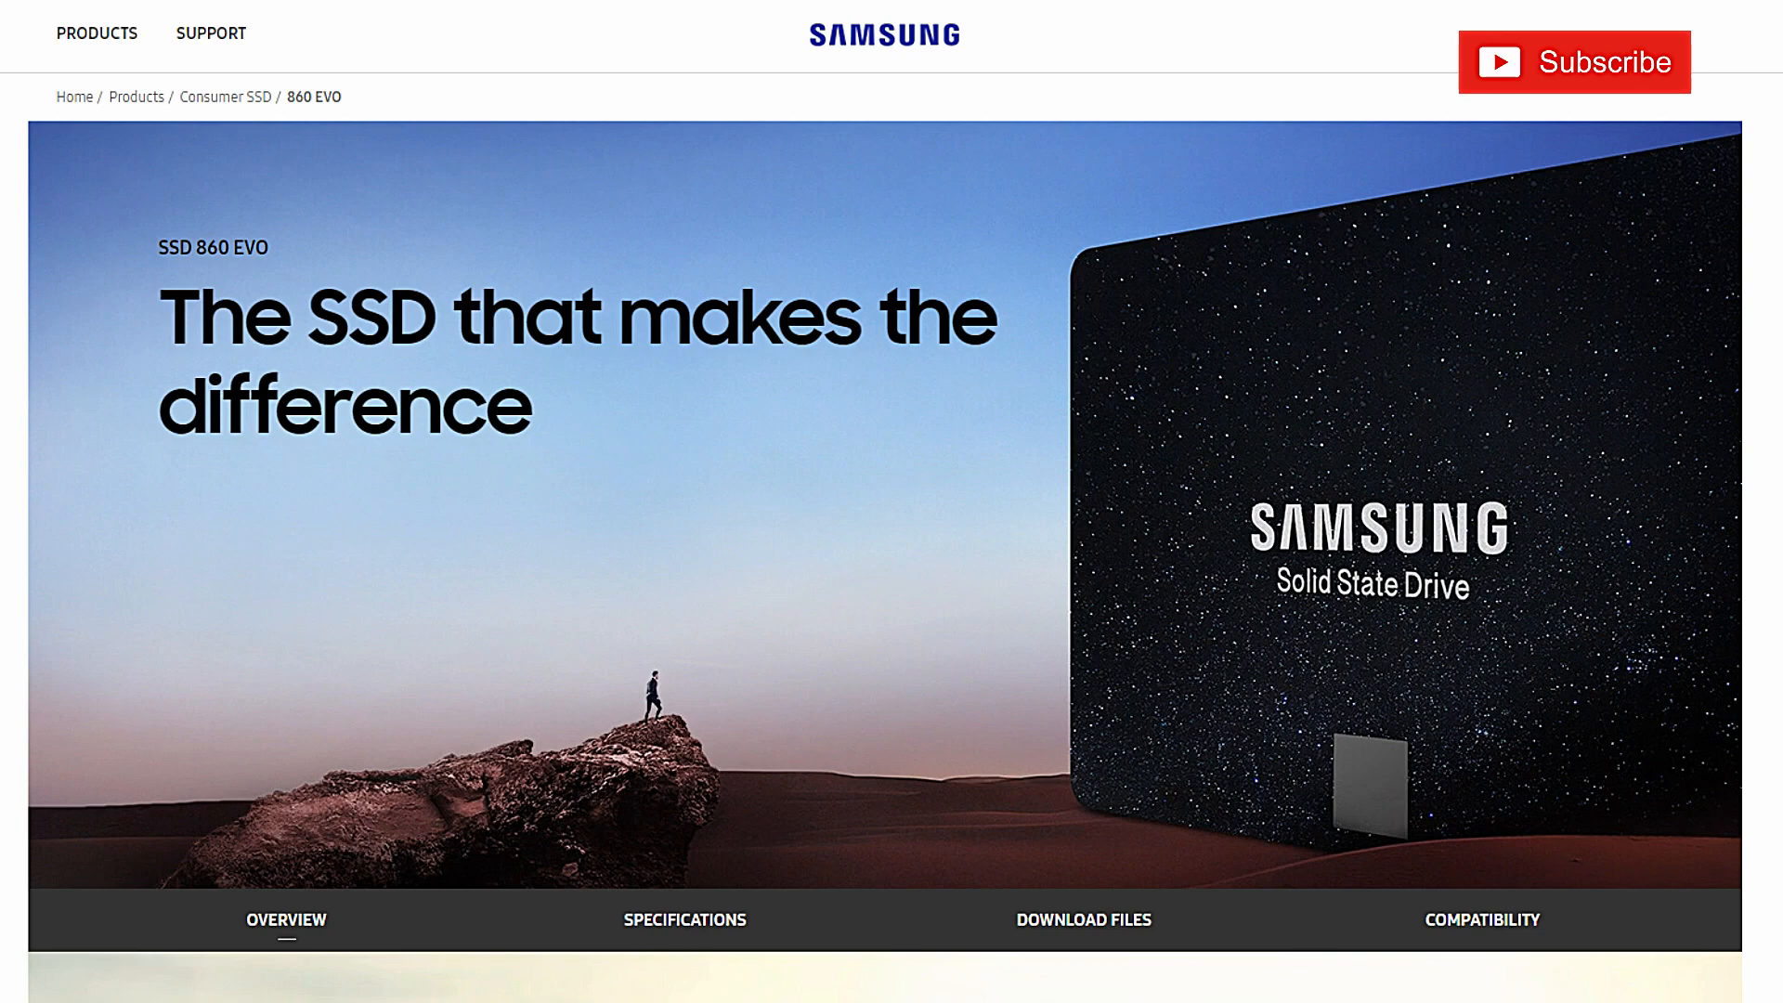
Step: Scroll the 860 EVO page down to the Boosted endurance section on 2,400 TBW
scroll(down, 3)
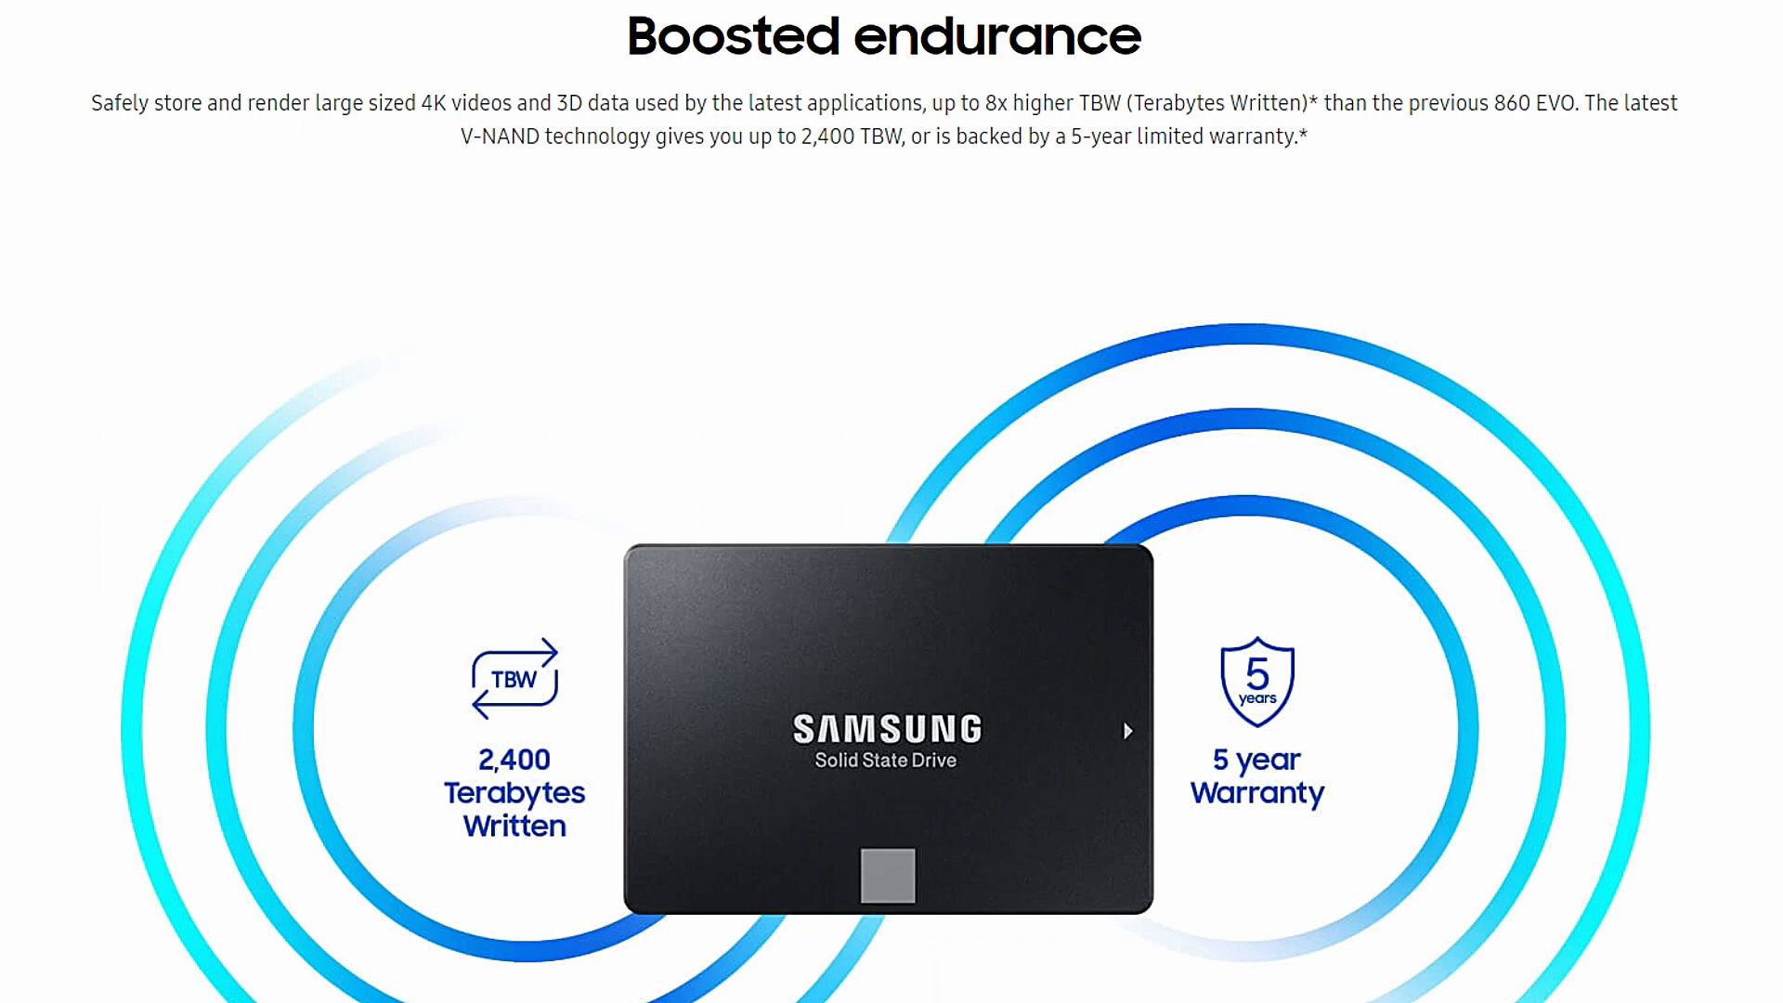